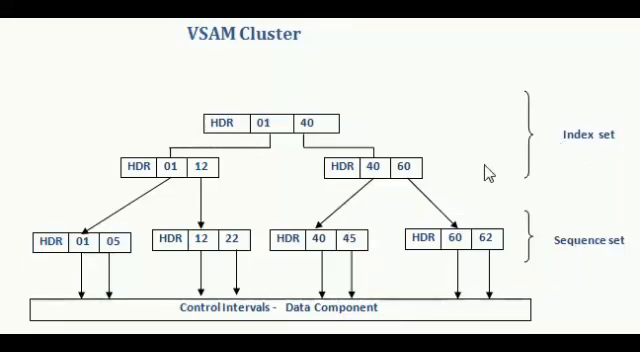
pyautogui.moveTo(570, 180)
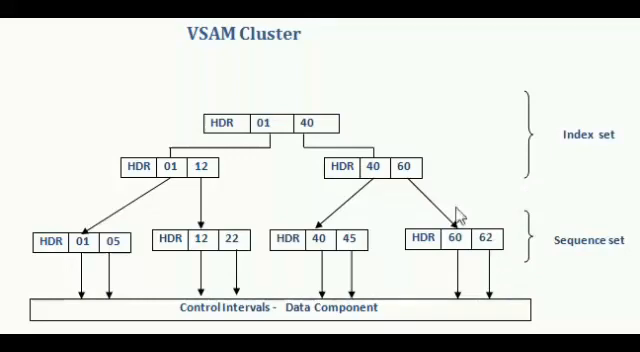
pyautogui.moveTo(452, 108)
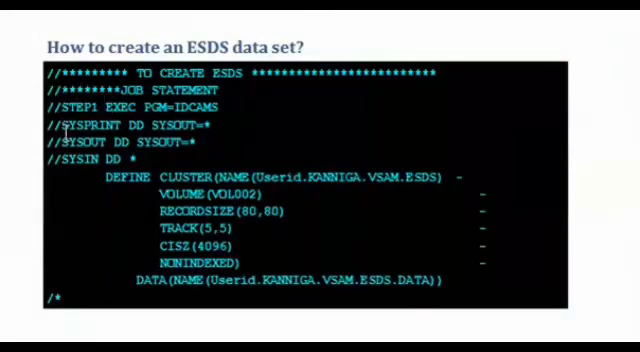
# Step: Advance the slideshow to the 'How to create RRDS data set?' DEFINE CLUSTER JCL slide
pyautogui.doubleClick(420, 176)
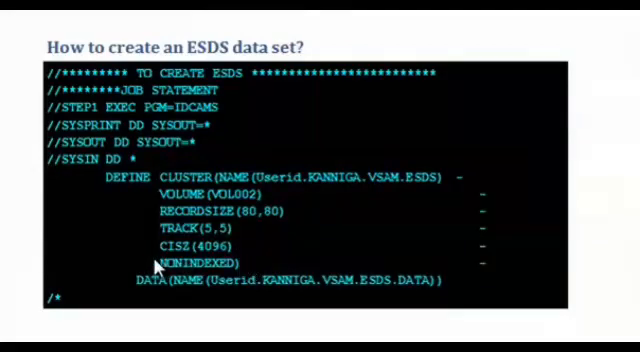
pyautogui.doubleClick(196, 262)
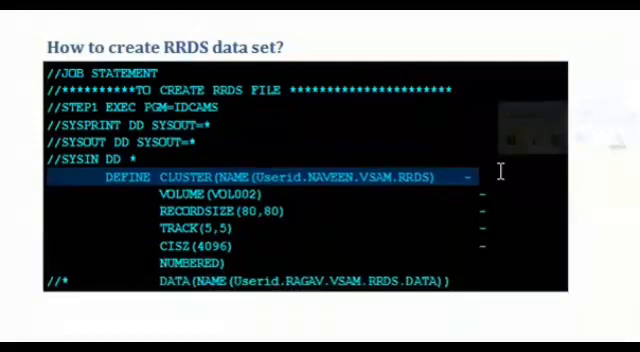
pyautogui.moveTo(148, 198)
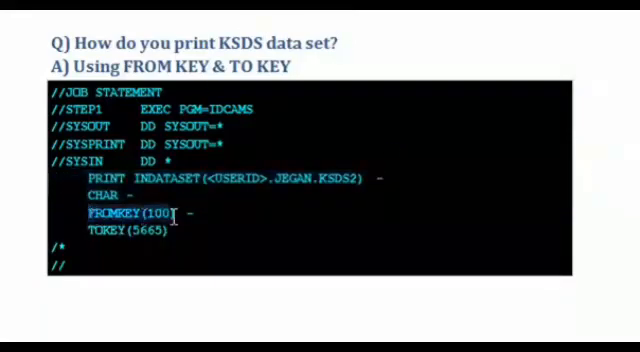
# Step: Highlight the FROMKEY/TOKEY lines and complete TOKEY to read 200 in the KSDS PRINT job
pyautogui.moveTo(78, 214); pyautogui.dragTo(172, 230)
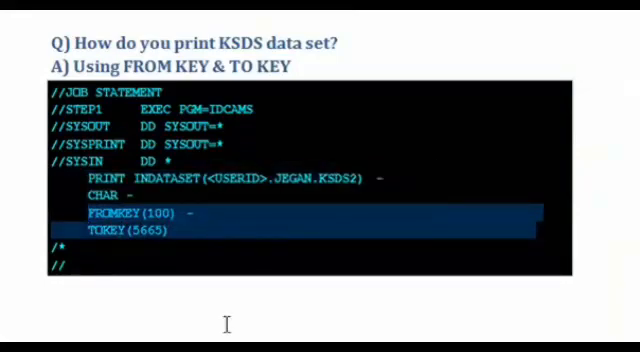
pyautogui.moveTo(170, 242)
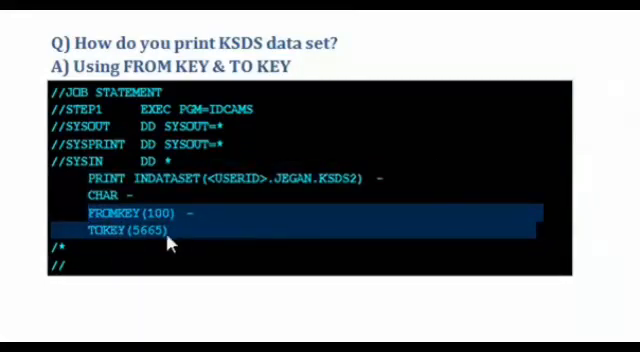
pyautogui.click(170, 232)
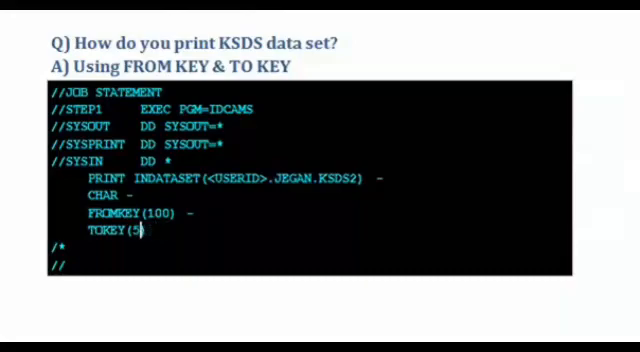
pyautogui.write('00)')
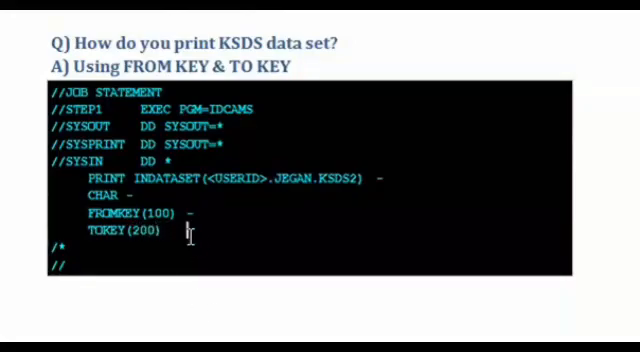
pyautogui.moveTo(204, 284)
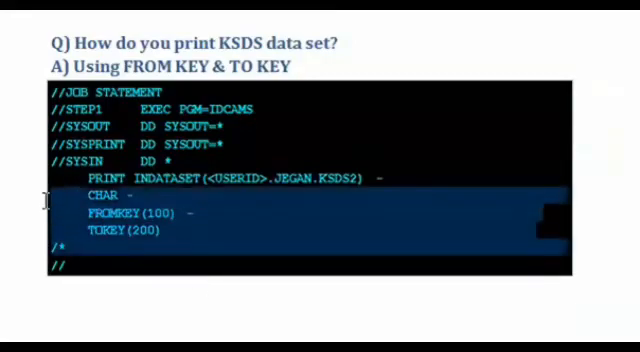
pyautogui.moveTo(64, 248)
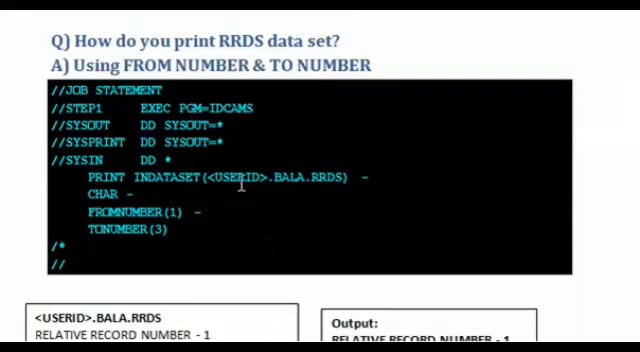
pyautogui.moveTo(268, 280)
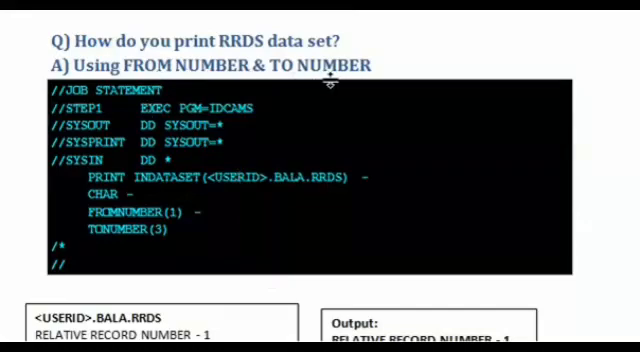
pyautogui.moveTo(190, 200)
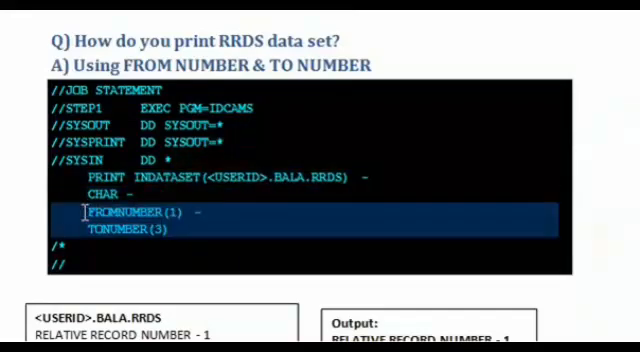
# Step: Scroll down to reveal the five RRDS input records and the Output box listing records 1 to 3
pyautogui.scroll(-3)
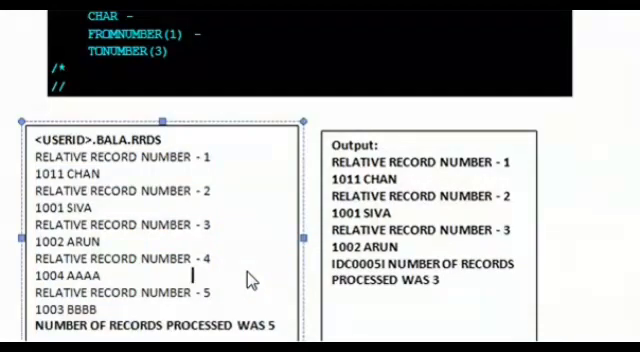
pyautogui.moveTo(304, 262)
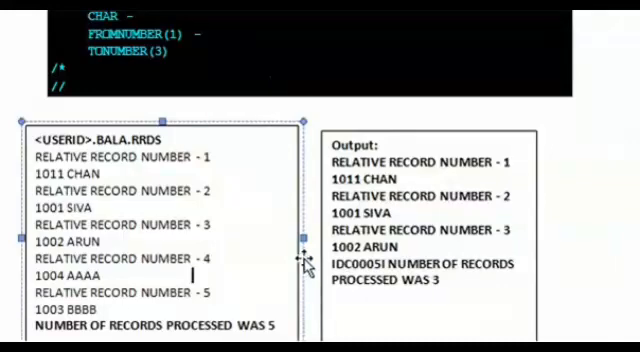